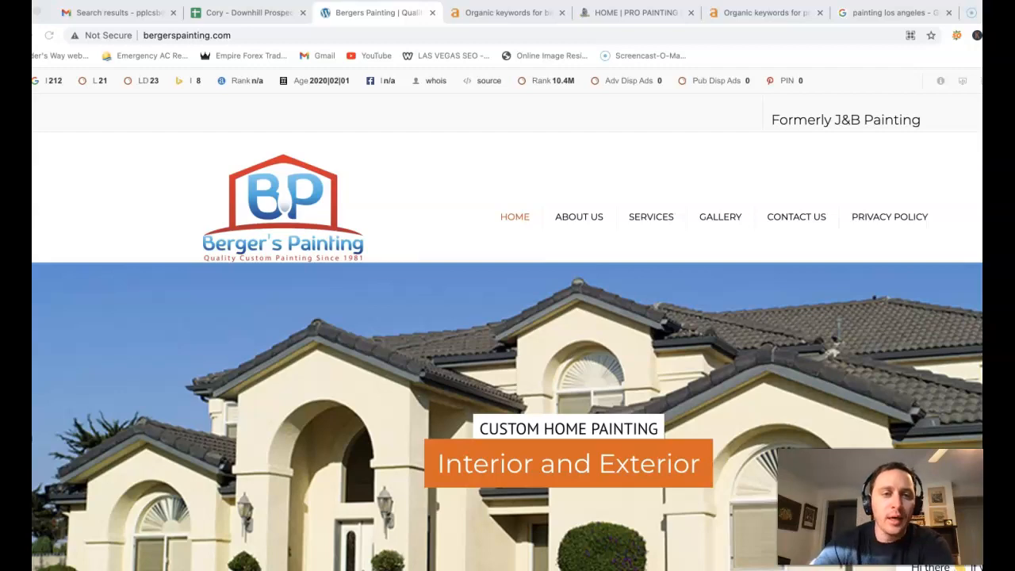
# Step: Expand the 'painting los angeles' local pack via 'View all' and browse the map listings
pyautogui.scroll(-3)
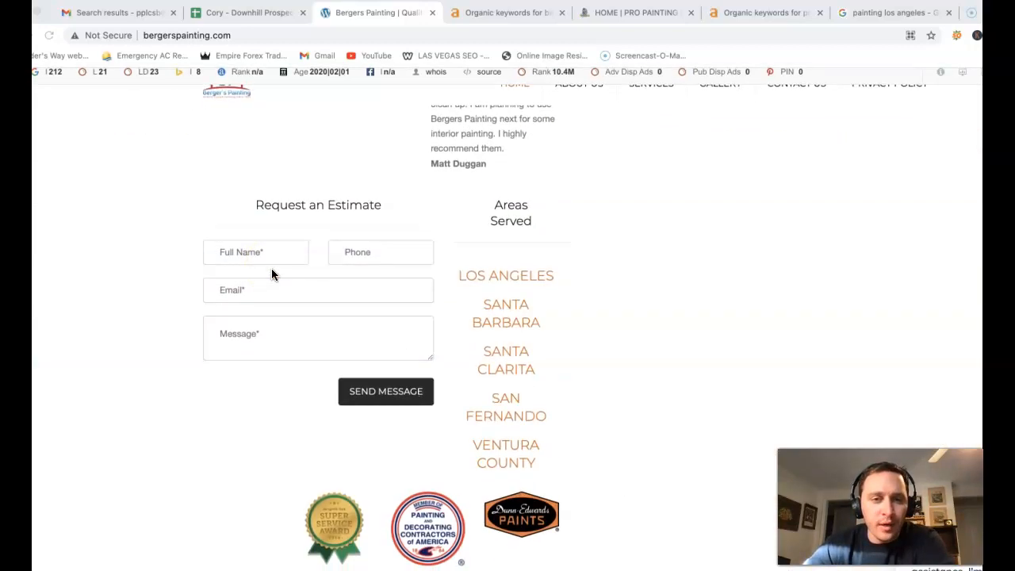
pyautogui.scroll(3)
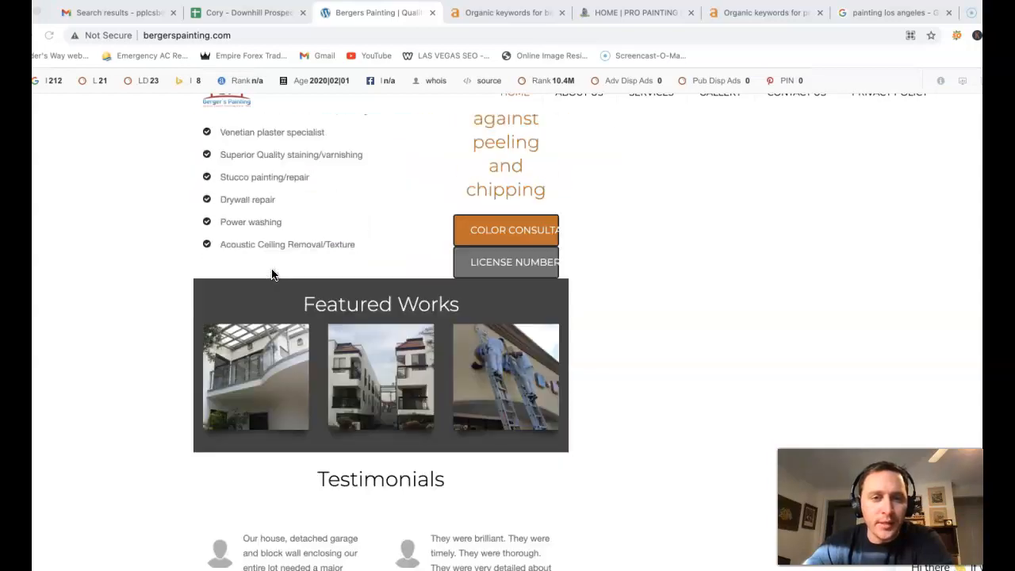
pyautogui.scroll(-3)
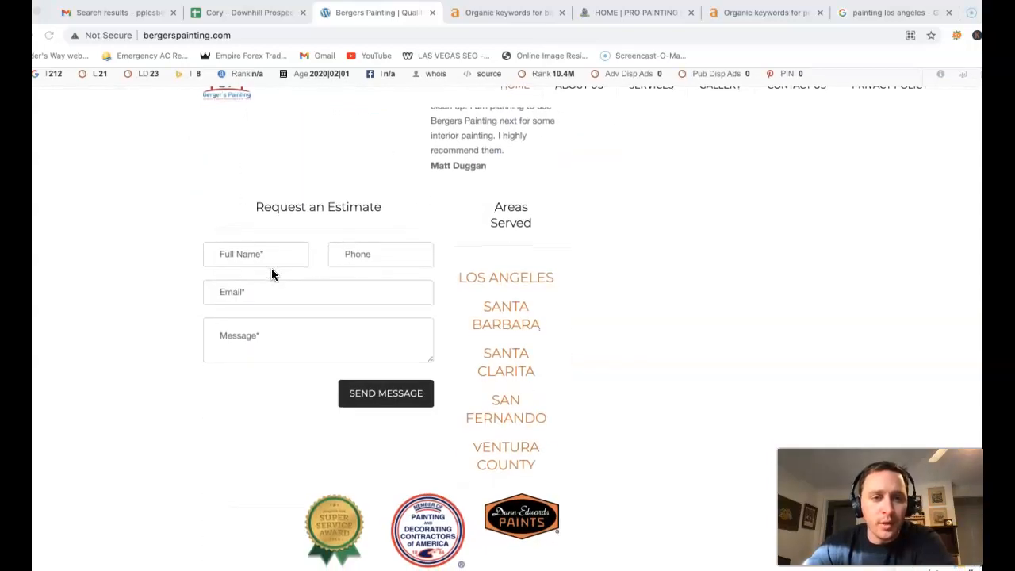
pyautogui.scroll(3)
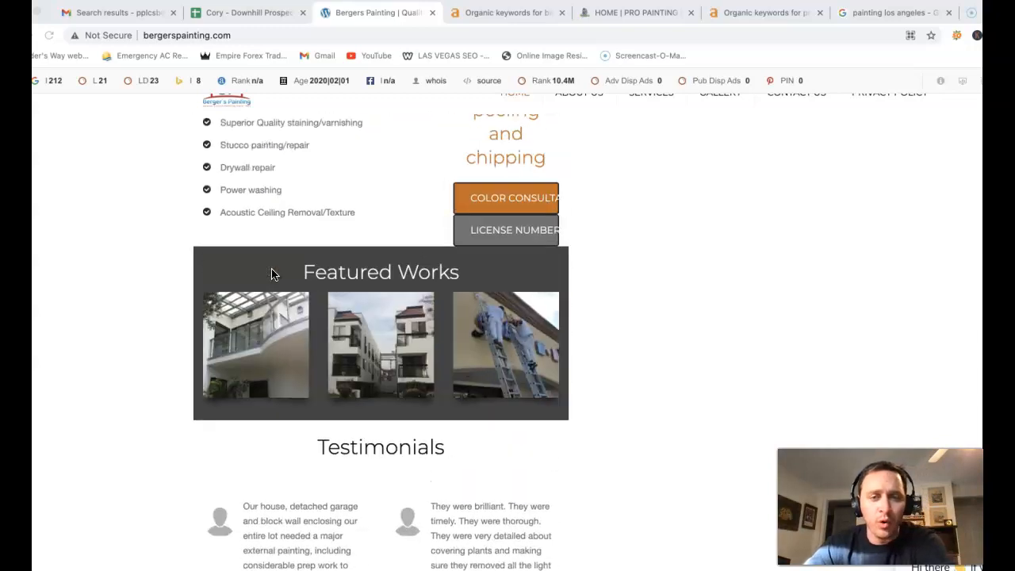
pyautogui.scroll(3)
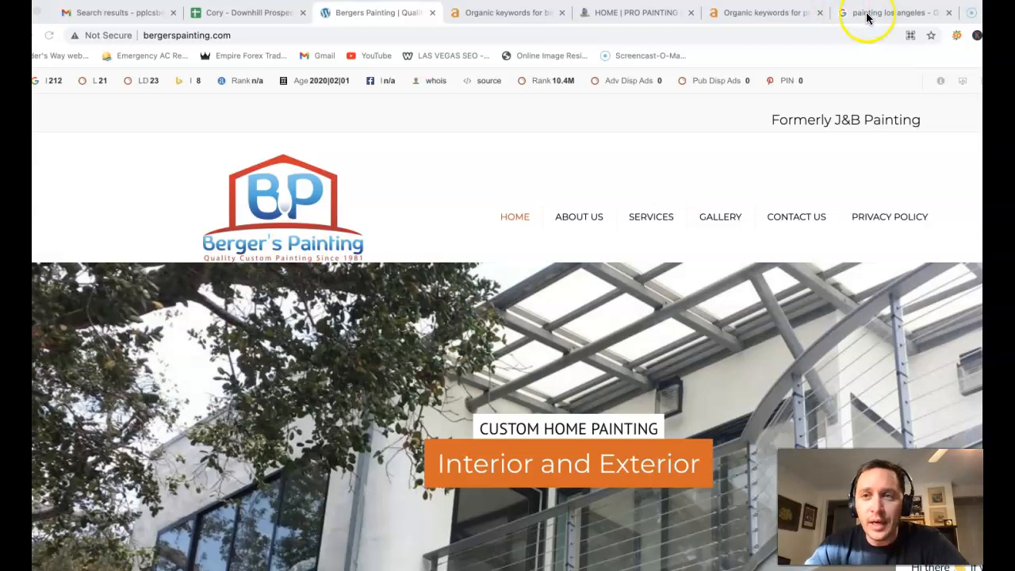
pyautogui.click(895, 13)
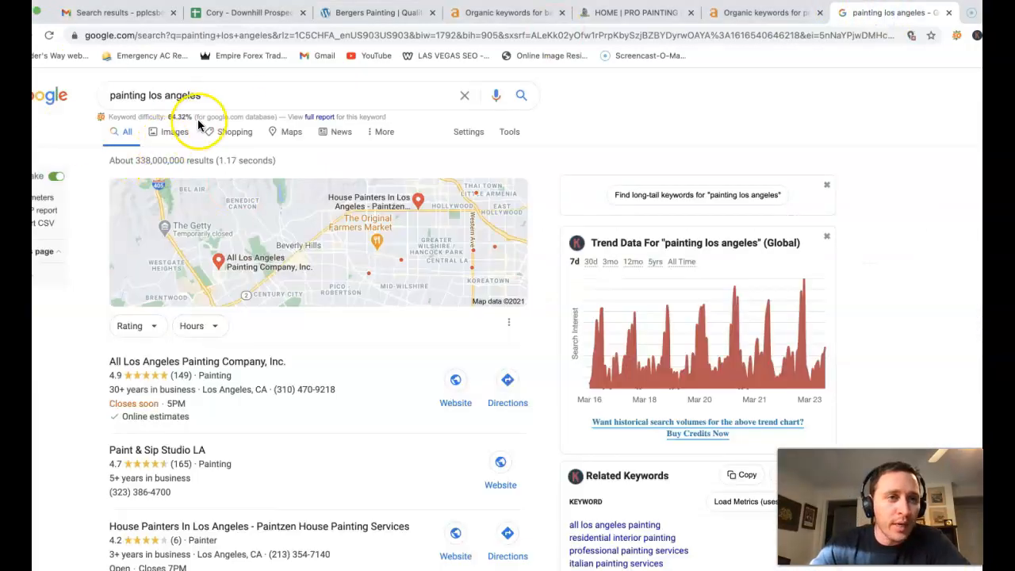
pyautogui.scroll(-3)
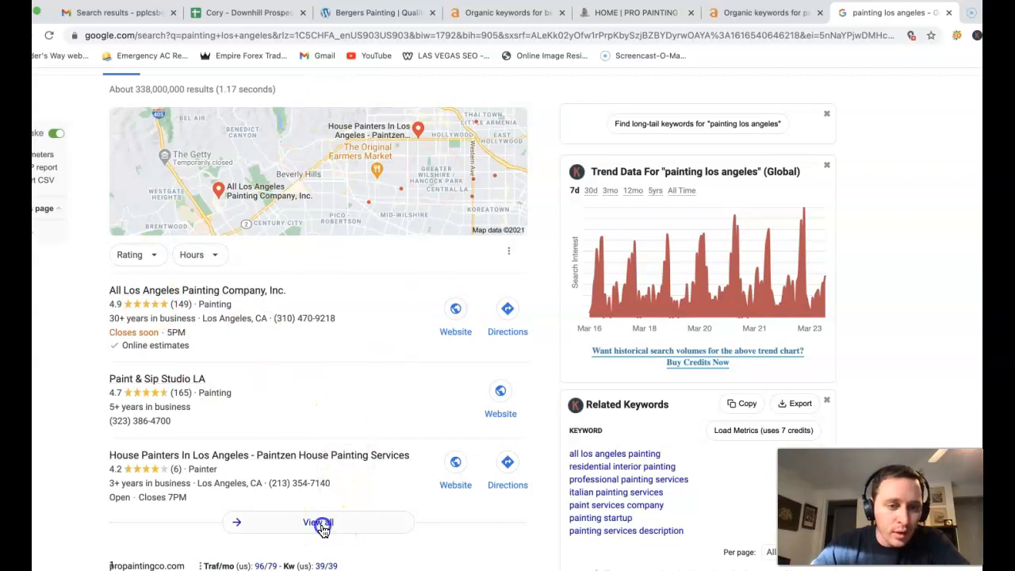
pyautogui.click(317, 522)
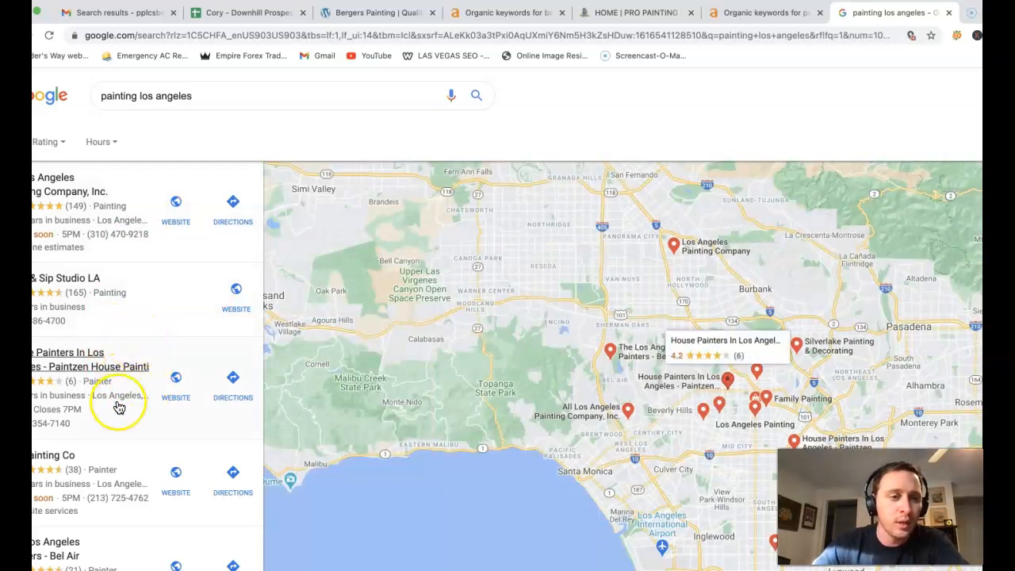
pyautogui.scroll(-3)
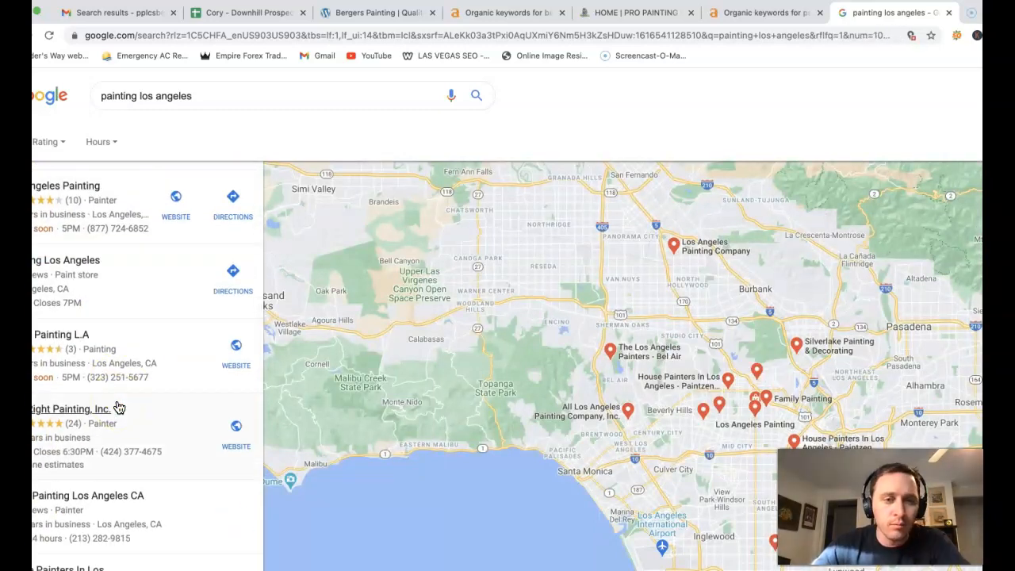
pyautogui.scroll(-3)
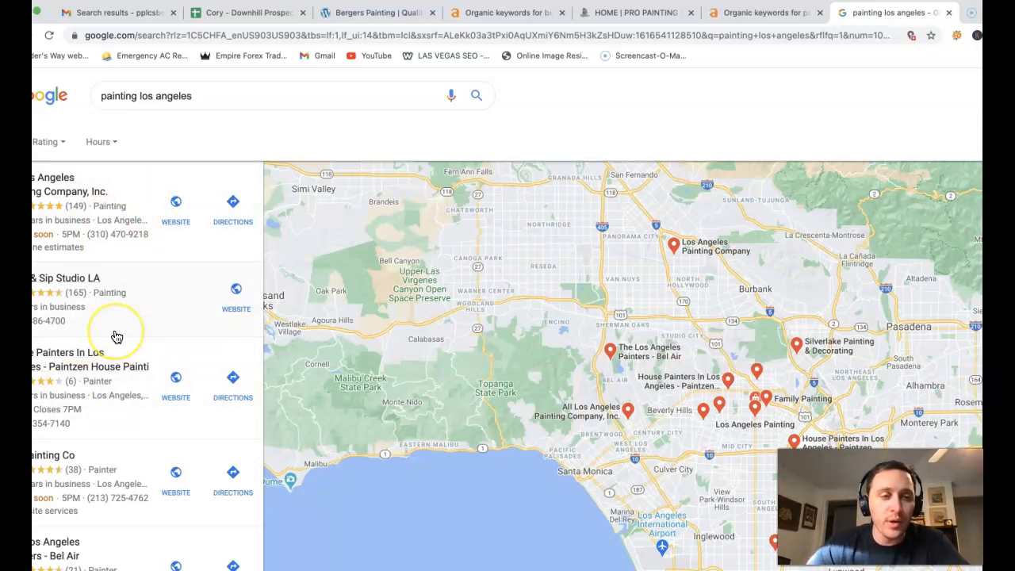
pyautogui.moveTo(137, 283)
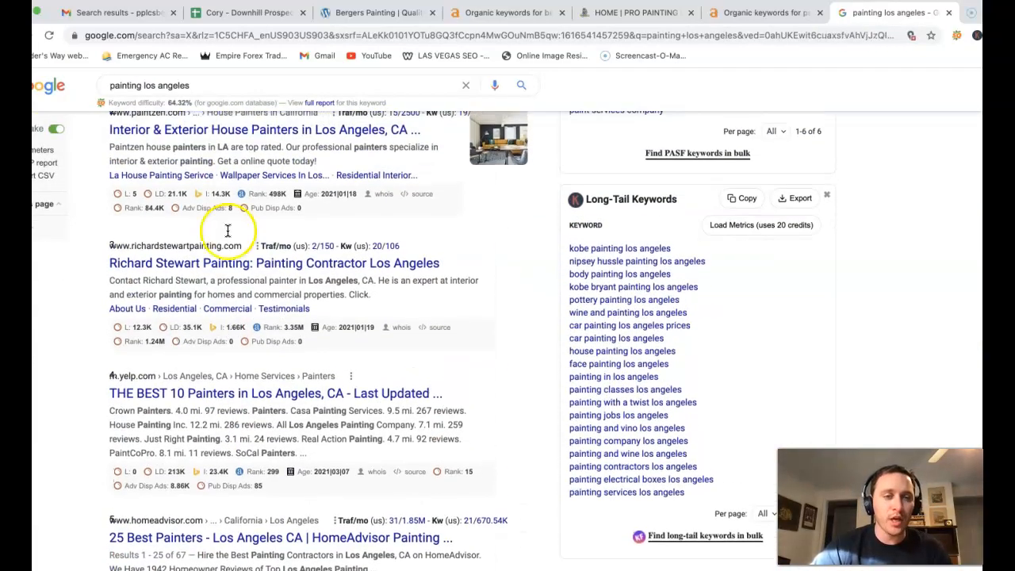
# Step: Review the organic listings with Ahrefs metrics, then return to the Berger's Painting homepage
pyautogui.scroll(-3)
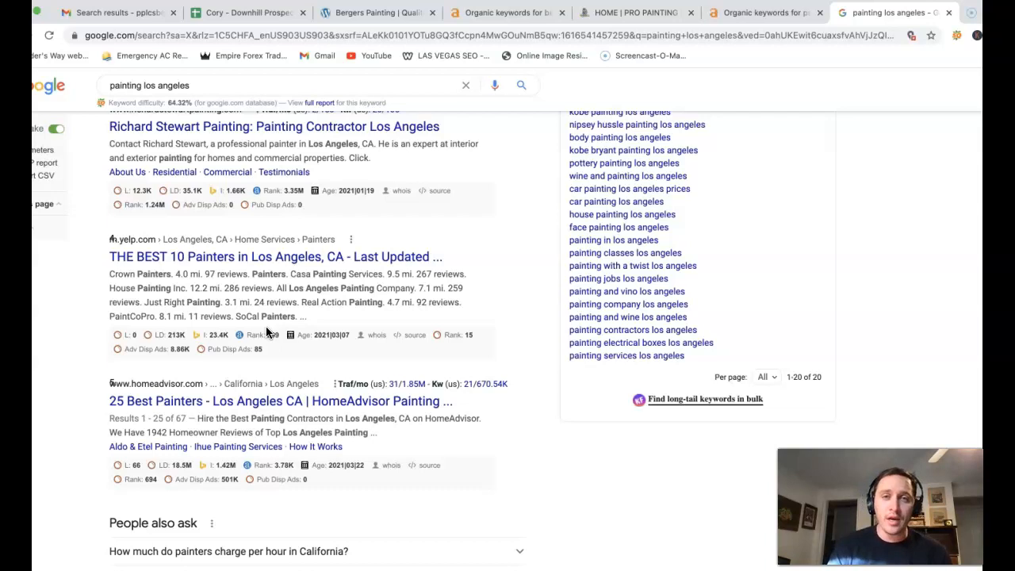
pyautogui.click(372, 13)
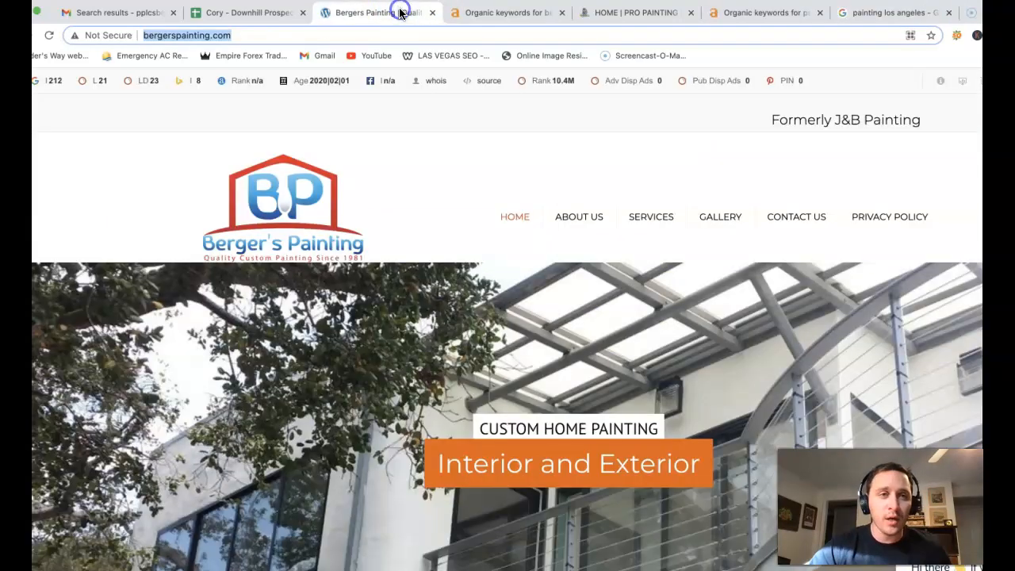
# Step: Scroll bergerspainting.com's organic keywords to the last entries, then bring up ProPaintingCo's homepage
pyautogui.click(506, 12)
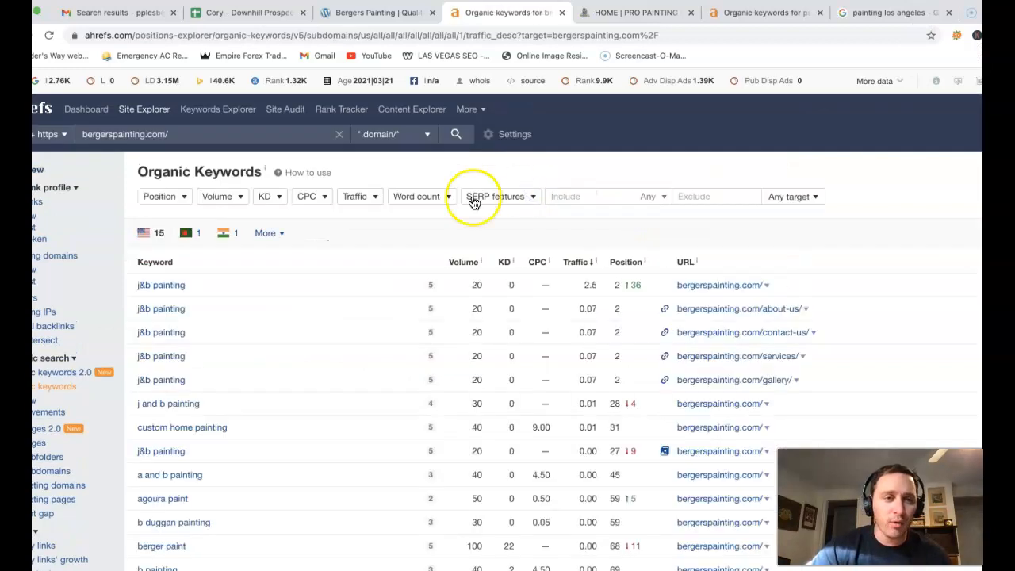
pyautogui.scroll(-3)
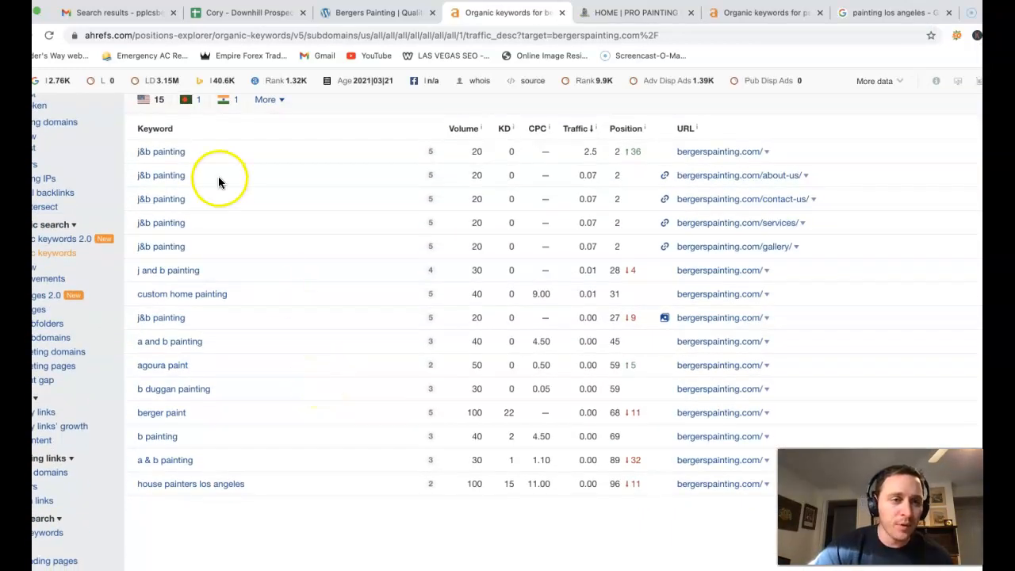
pyautogui.scroll(-3)
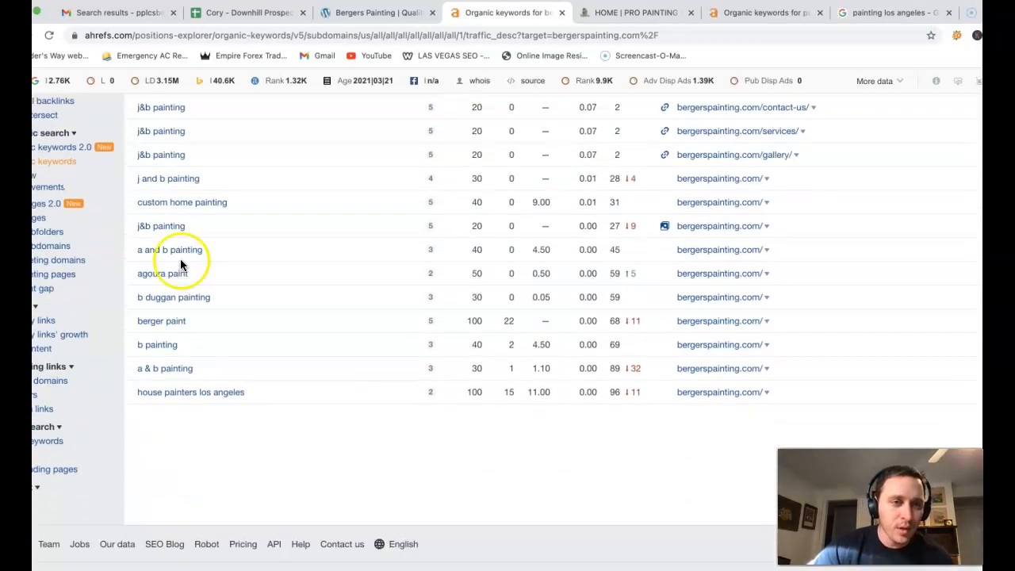
pyautogui.moveTo(225, 323)
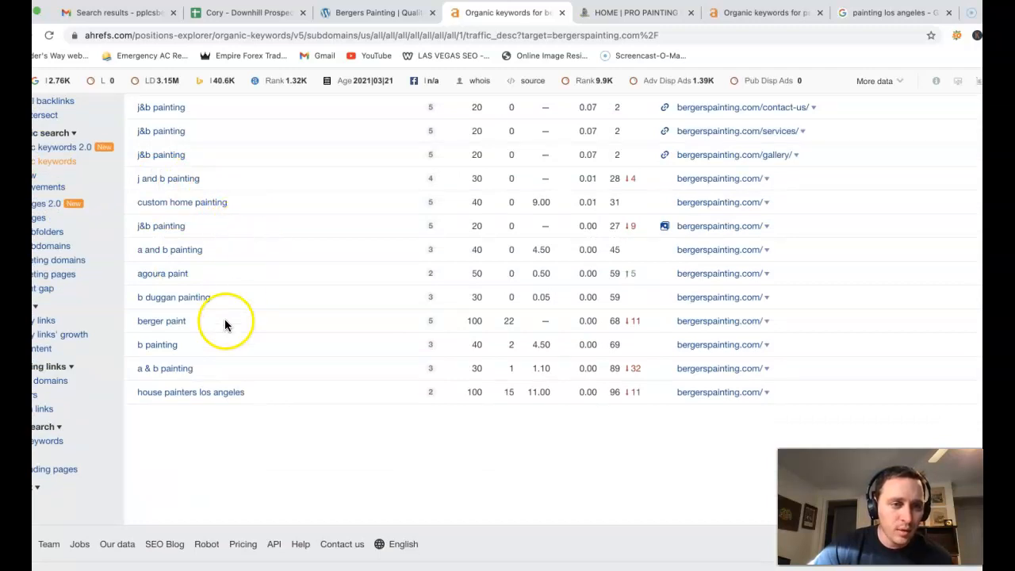
pyautogui.moveTo(182, 193)
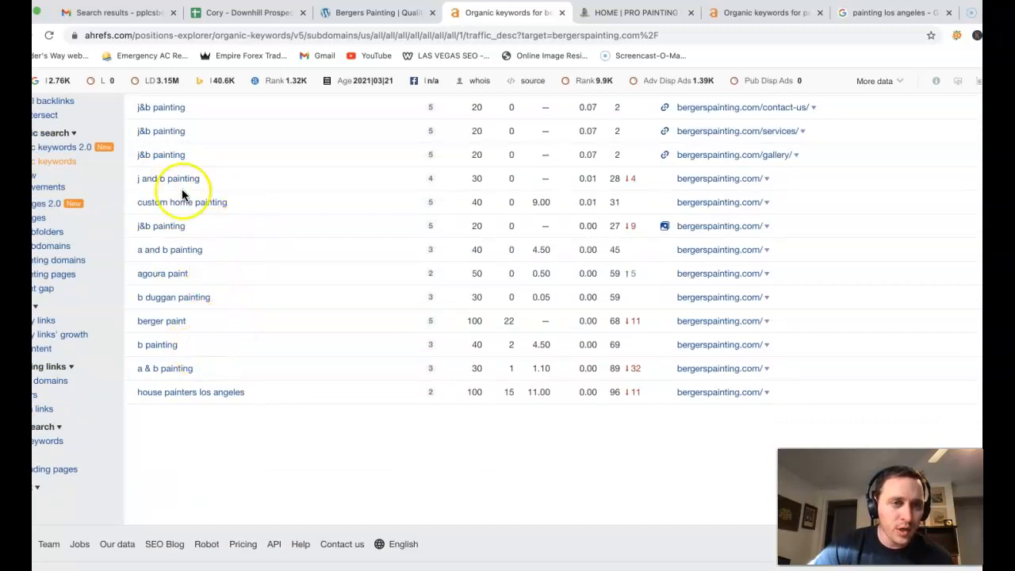
pyautogui.scroll(-3)
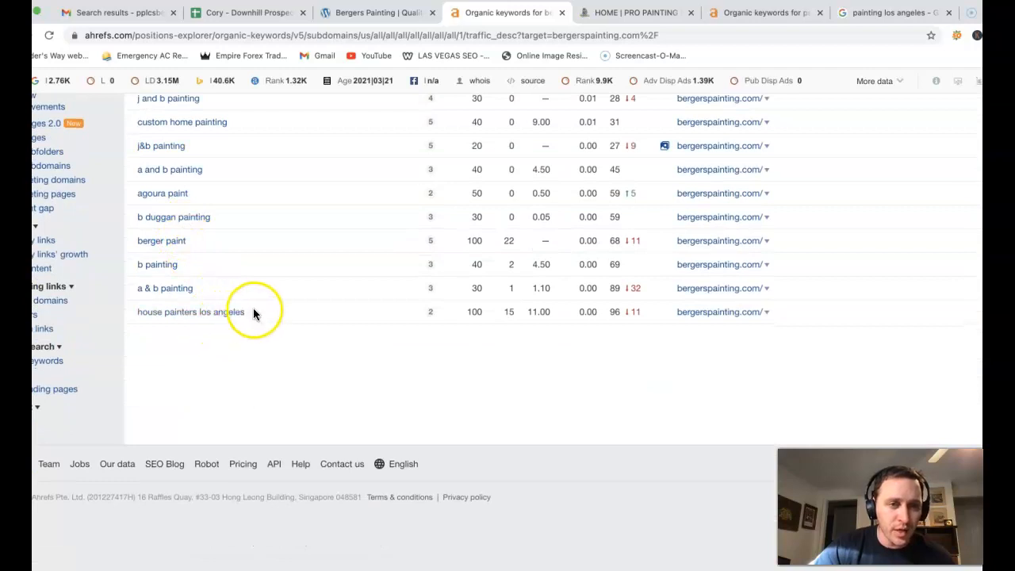
pyautogui.moveTo(511, 309)
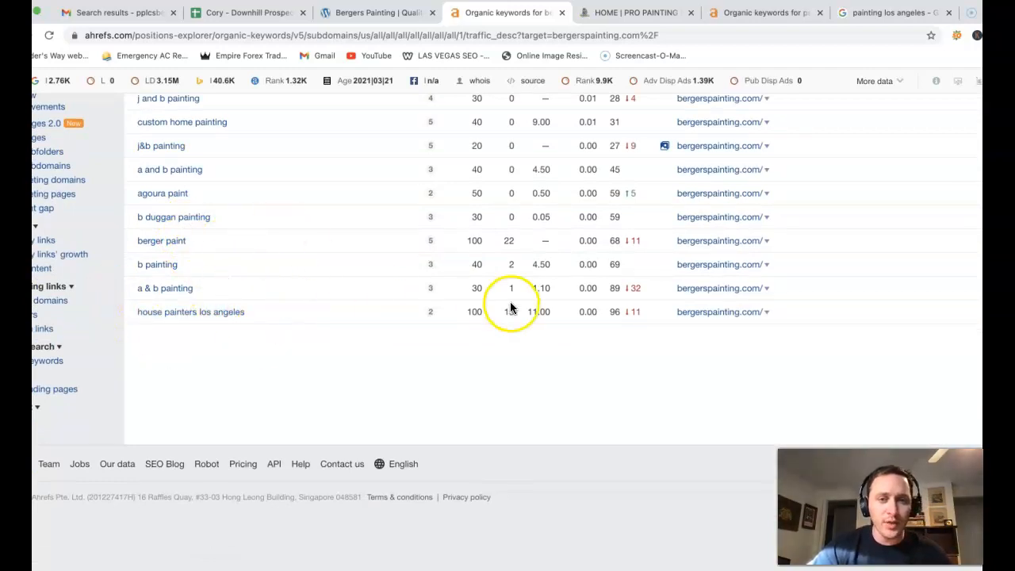
pyautogui.moveTo(339, 355)
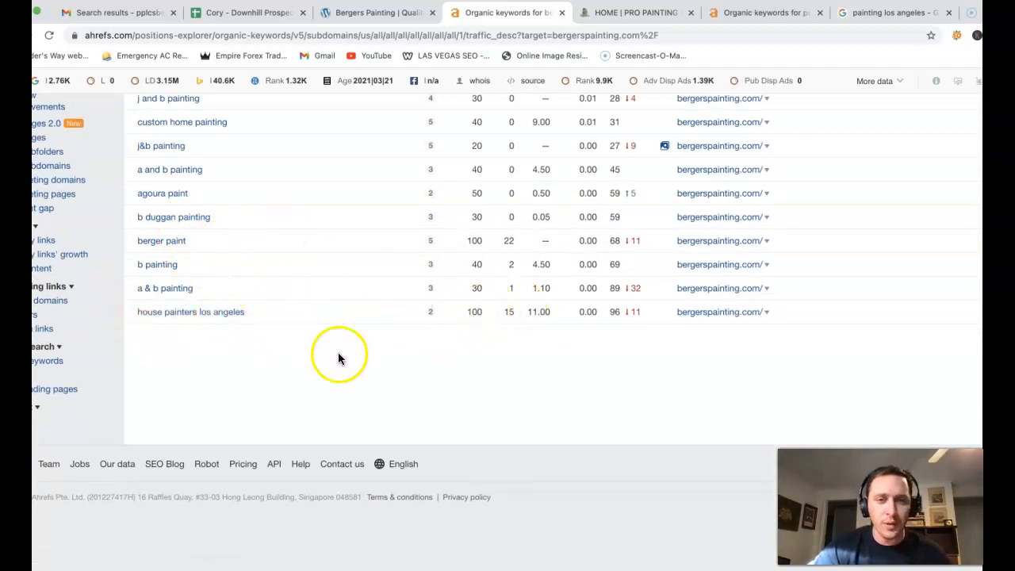
pyautogui.moveTo(605, 318)
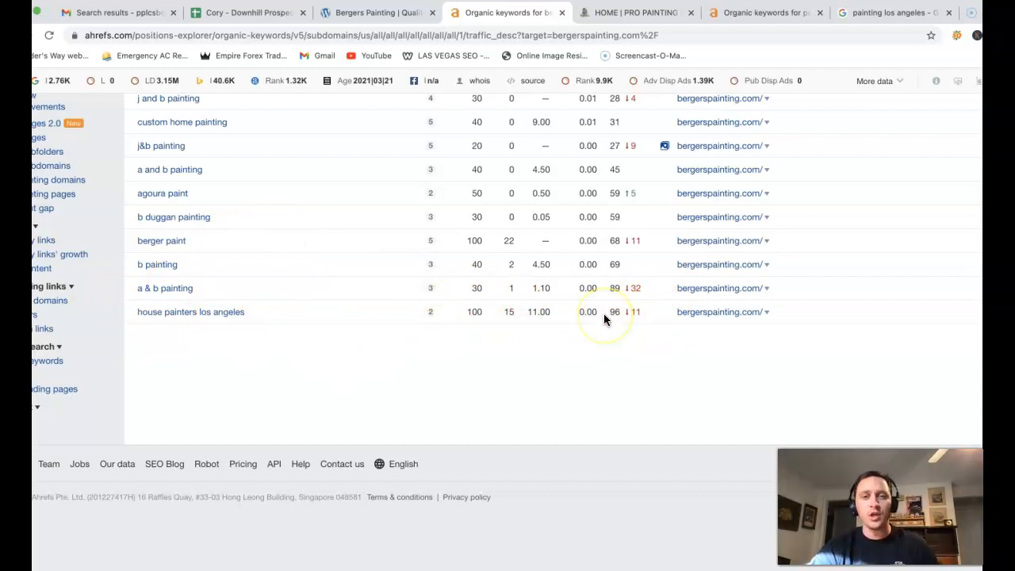
pyautogui.moveTo(609, 336)
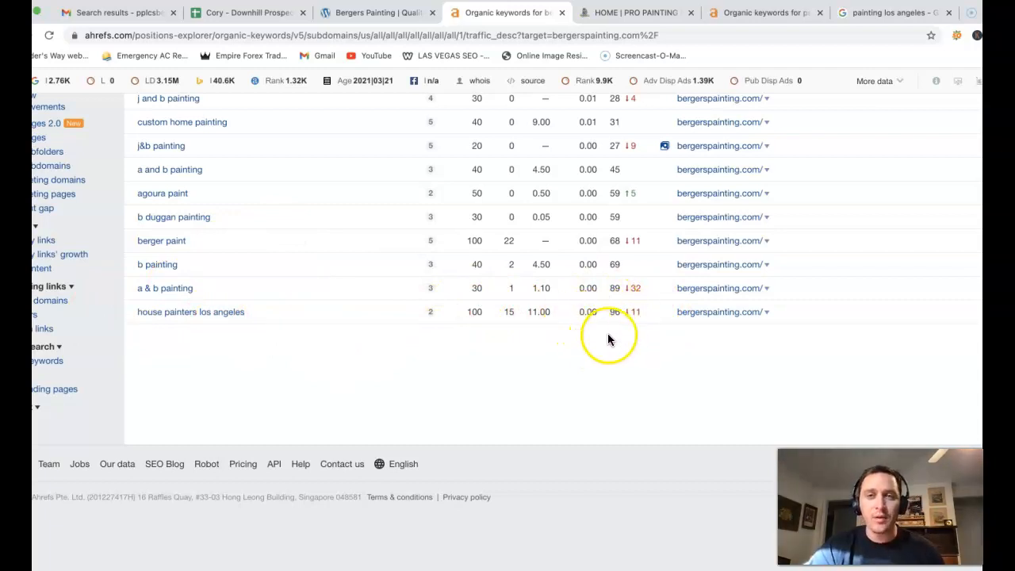
pyautogui.click(635, 13)
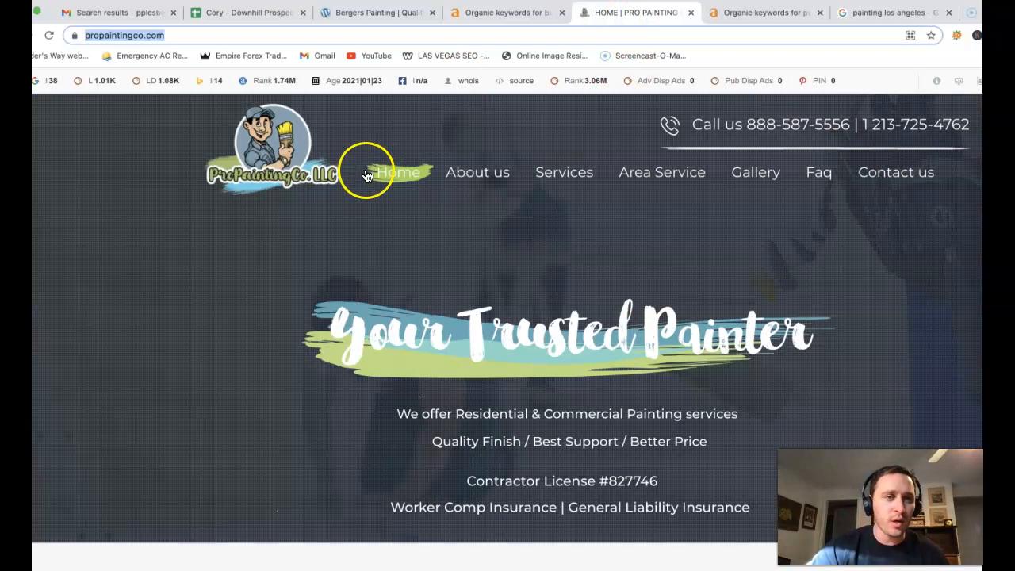
pyautogui.moveTo(428, 80)
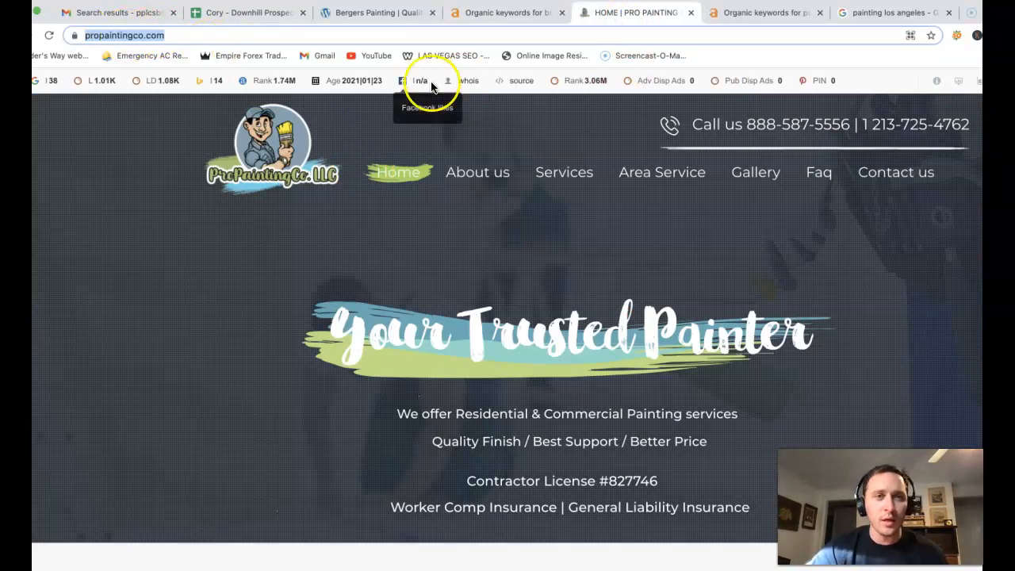
# Step: Bring up propaintingco.com's Ahrefs overview: 96 referring domains, 221 organic keywords
pyautogui.click(764, 12)
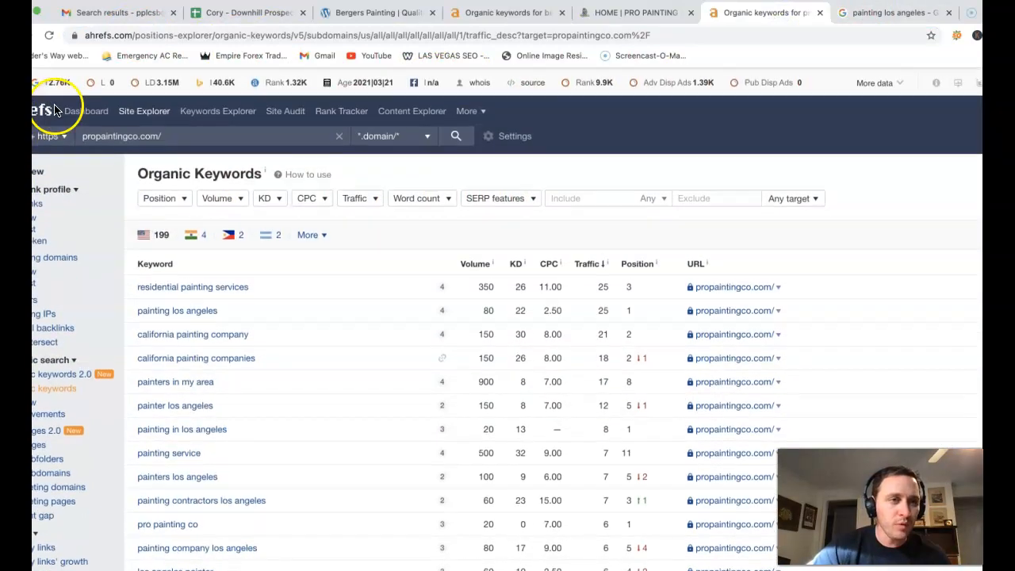
pyautogui.click(143, 109)
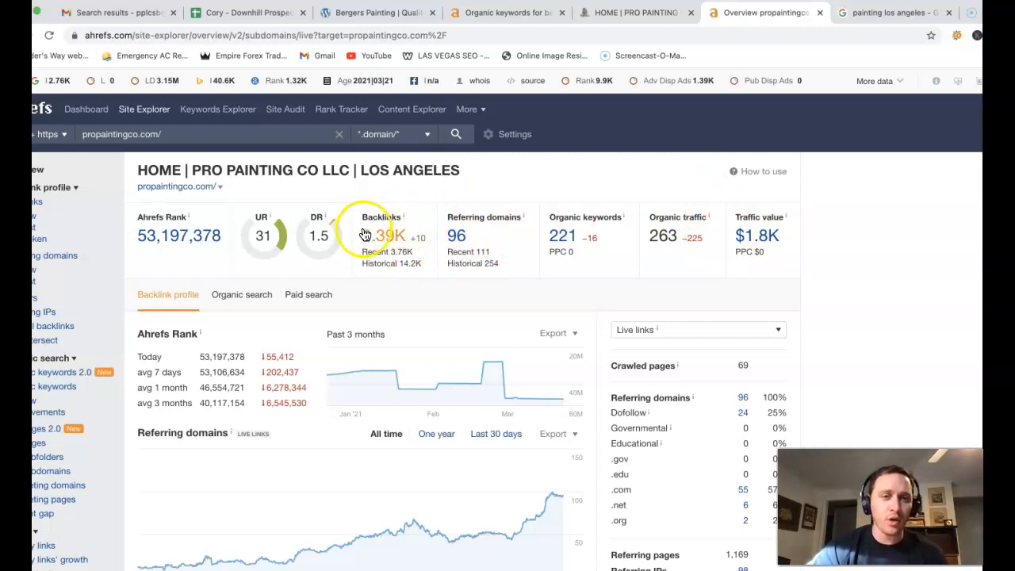
pyautogui.moveTo(651, 262)
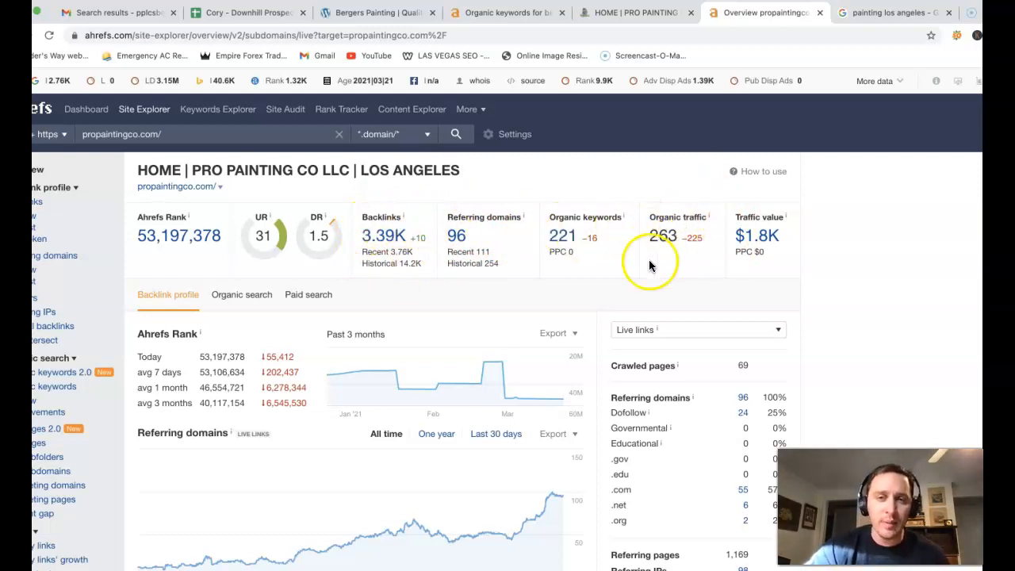
# Step: Return to propaintingco.com's organic keywords list, topped by residential painting services
pyautogui.click(562, 235)
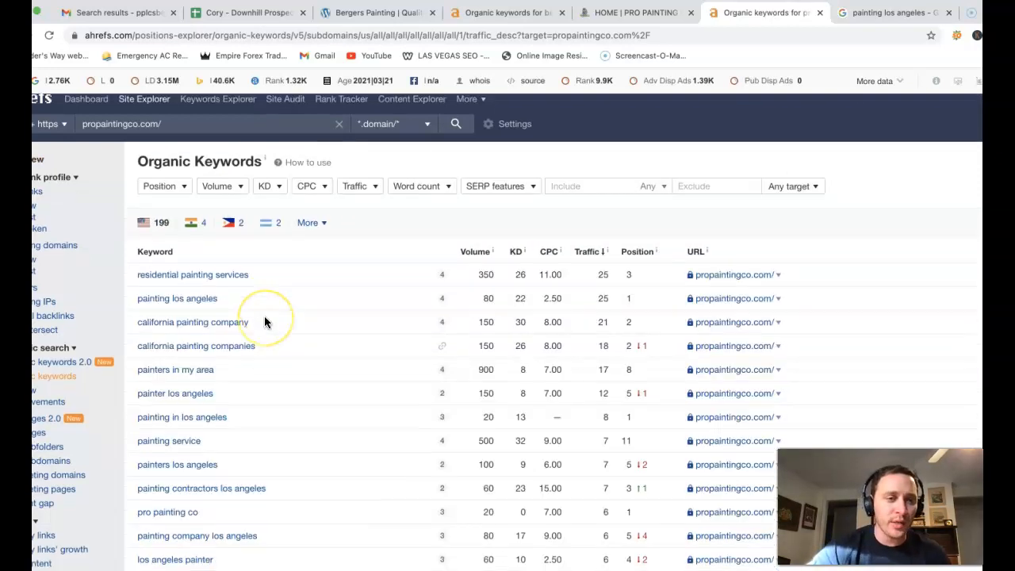
# Step: Scroll propaintingco.com's keyword list through the long-tail Los Angeles terms and back up
pyautogui.scroll(-3)
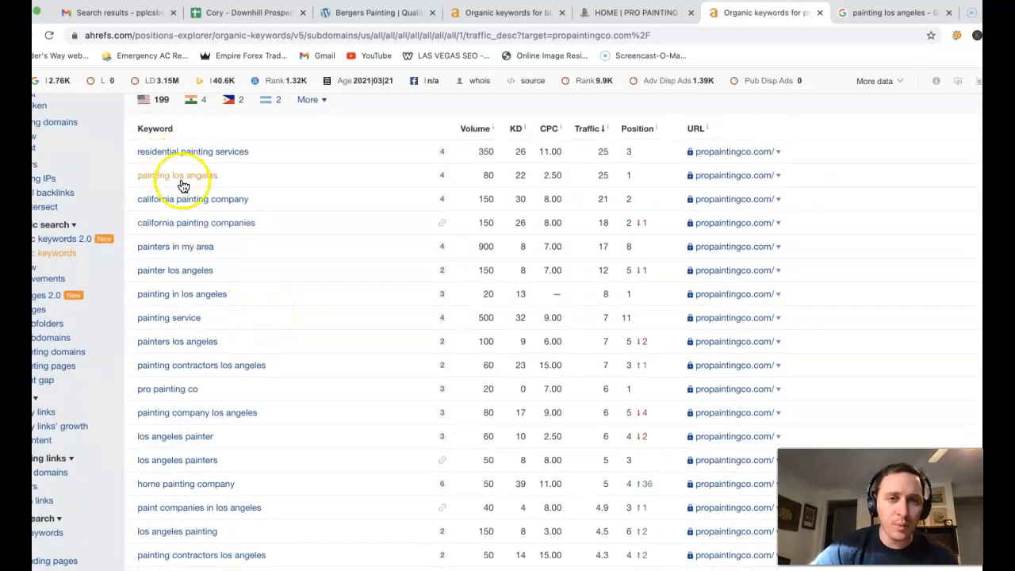
pyautogui.moveTo(213, 257)
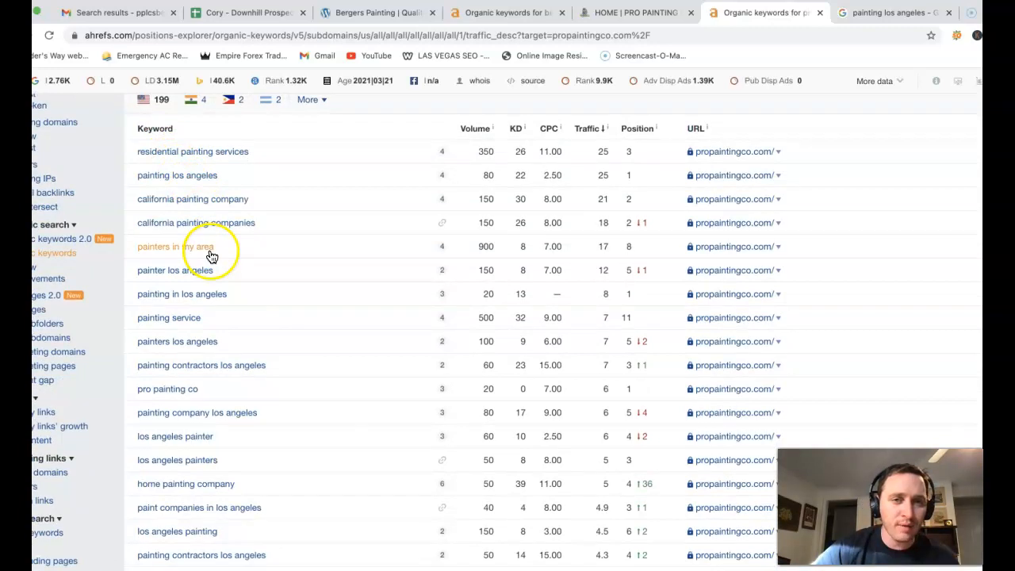
pyautogui.moveTo(191, 241)
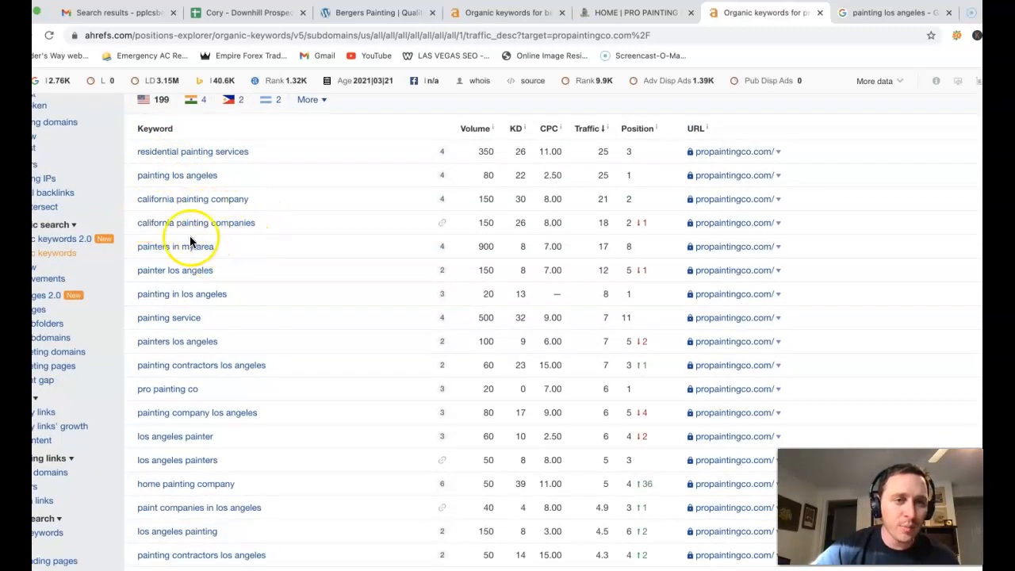
pyautogui.scroll(-3)
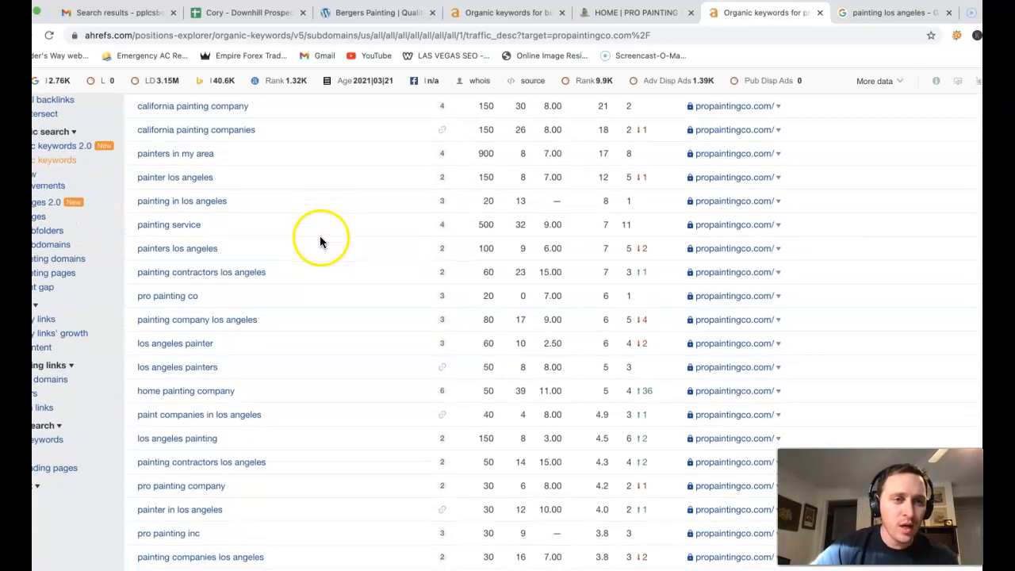
pyautogui.moveTo(415, 203)
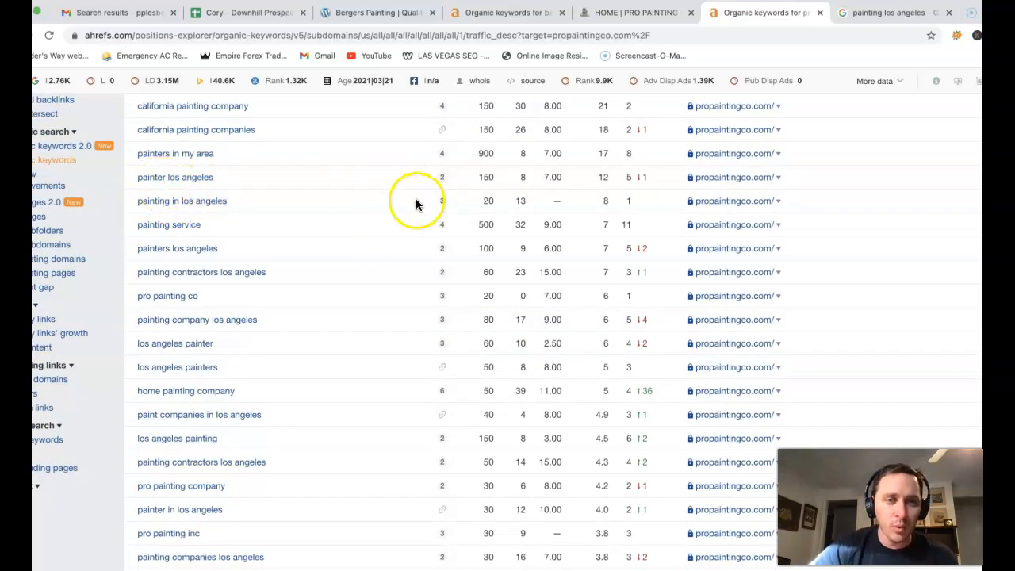
pyautogui.moveTo(161, 233)
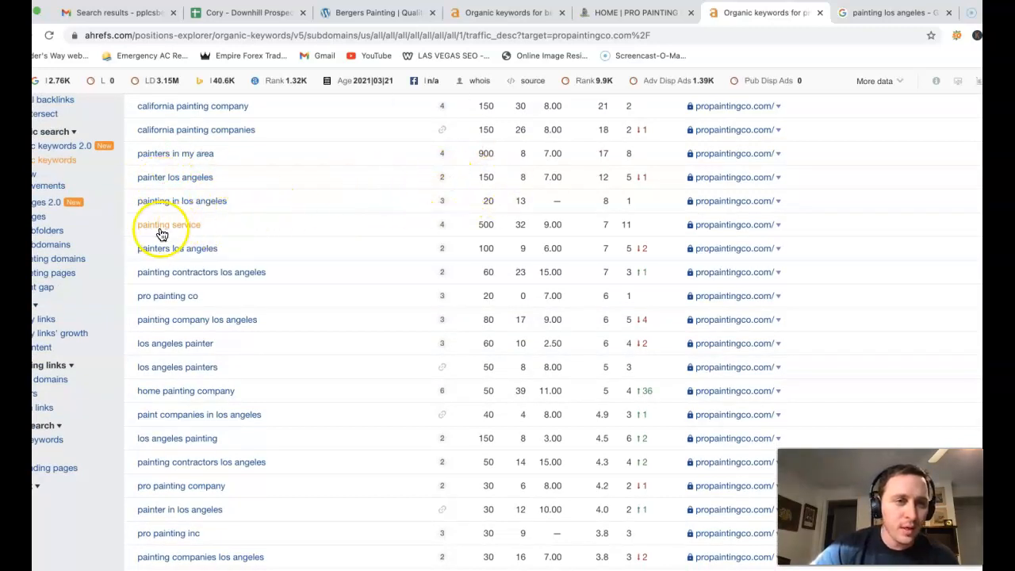
pyautogui.moveTo(299, 268)
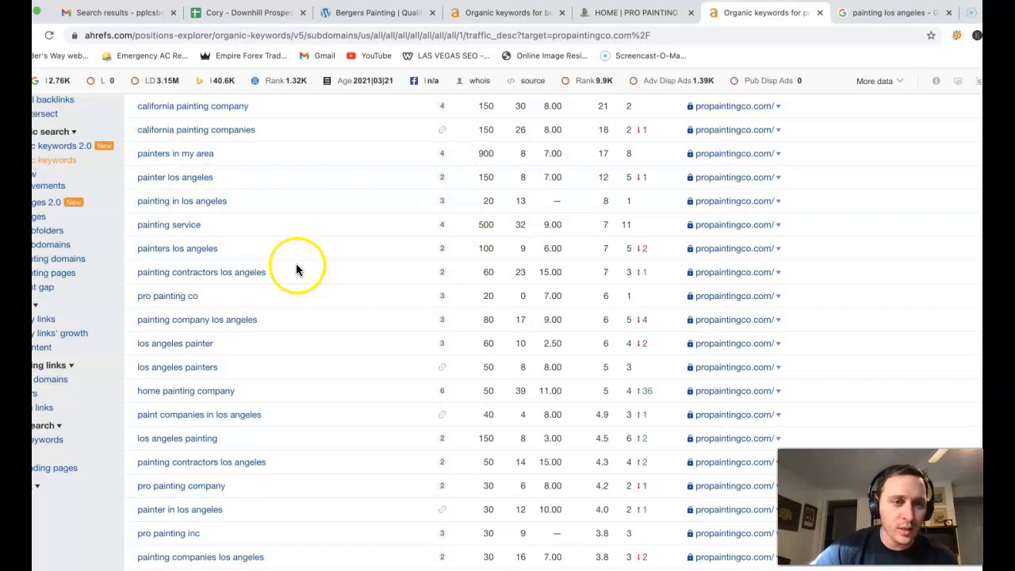
pyautogui.scroll(-3)
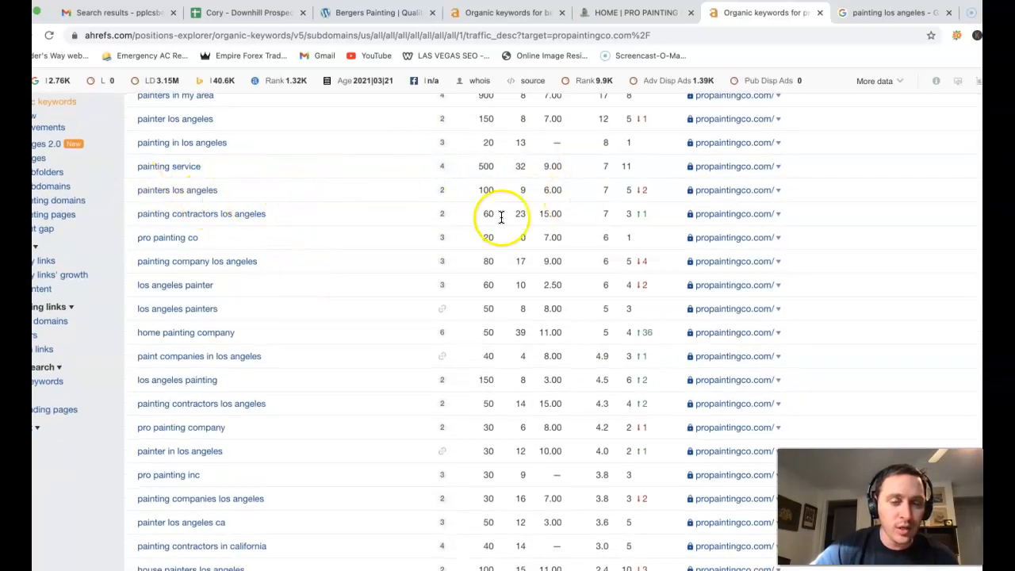
pyautogui.scroll(-3)
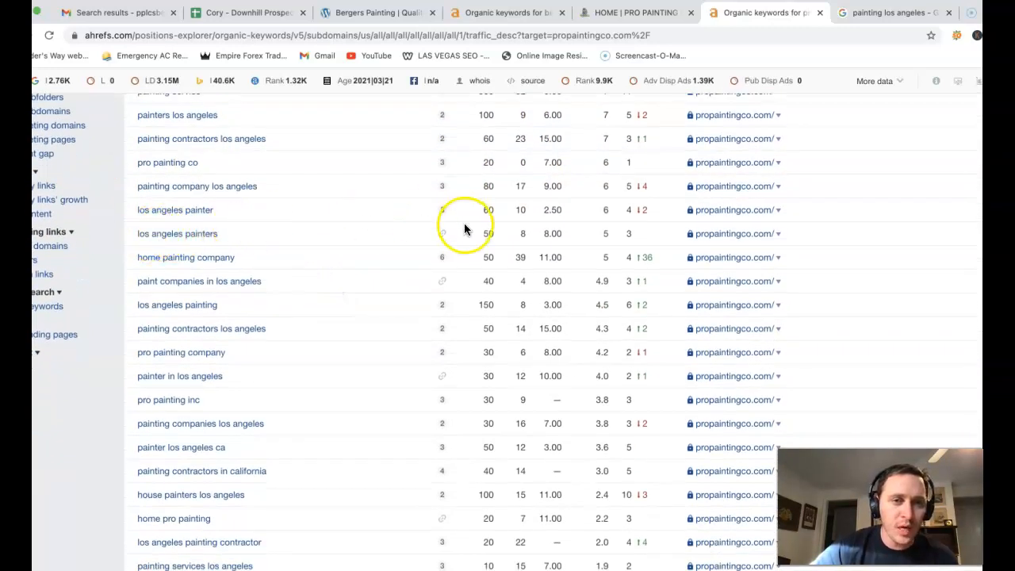
pyautogui.moveTo(229, 346)
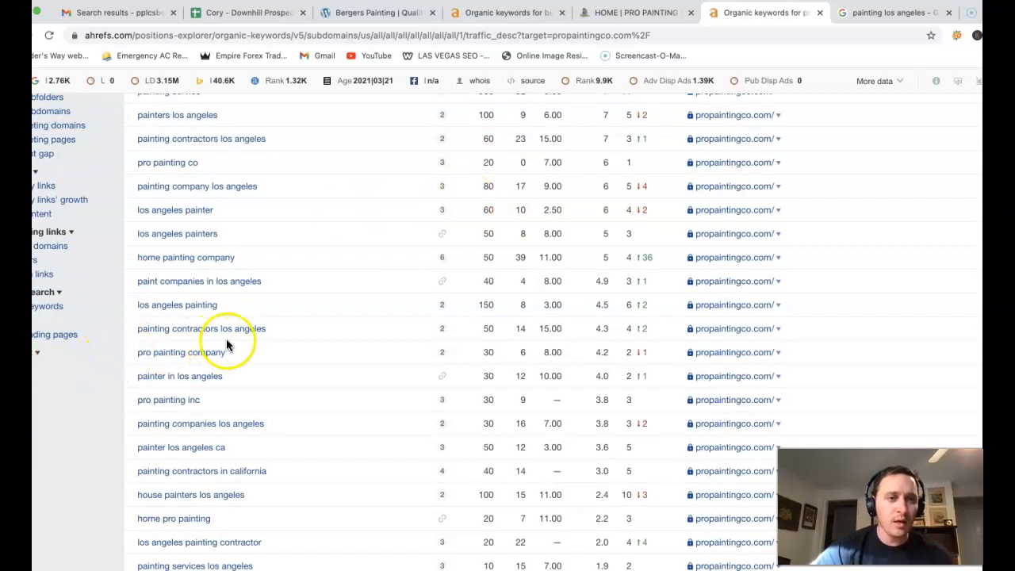
pyautogui.moveTo(504, 389)
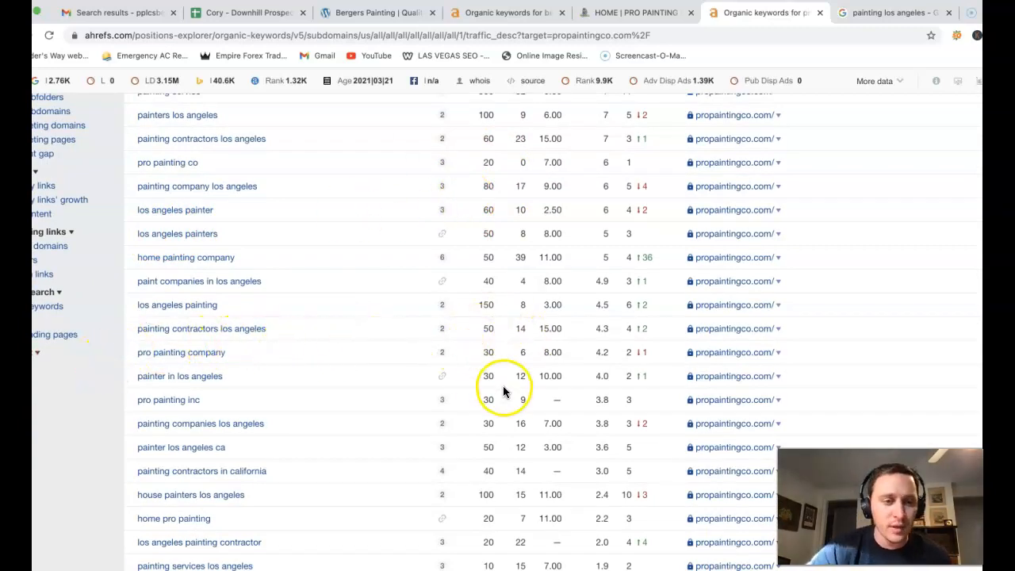
pyautogui.scroll(-3)
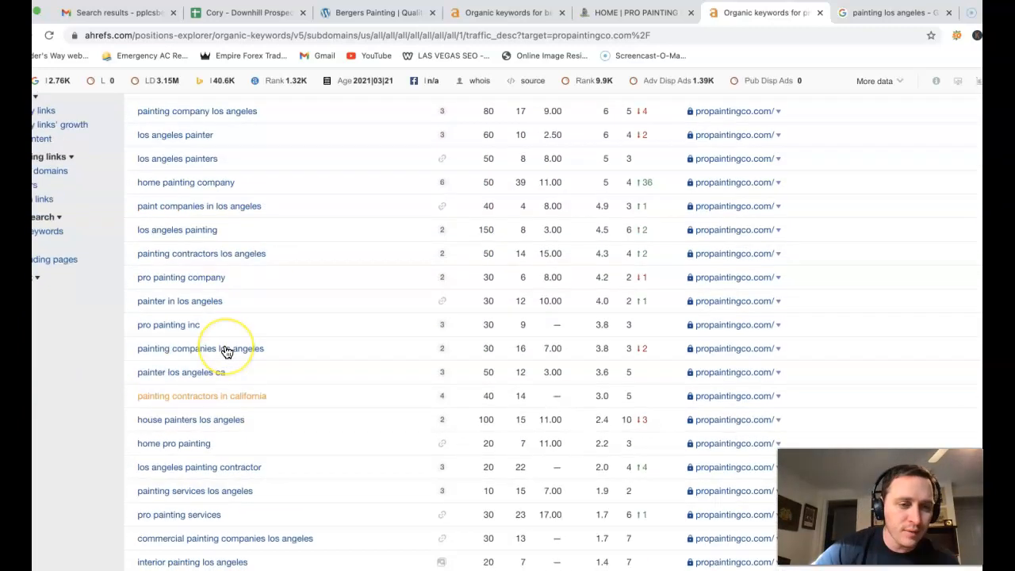
pyautogui.scroll(3)
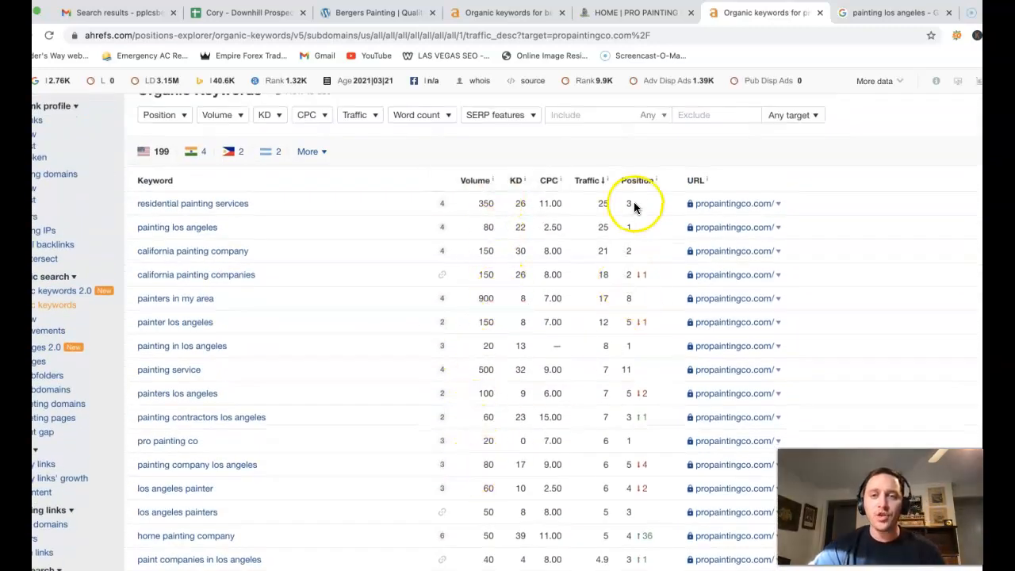
pyautogui.moveTo(663, 238)
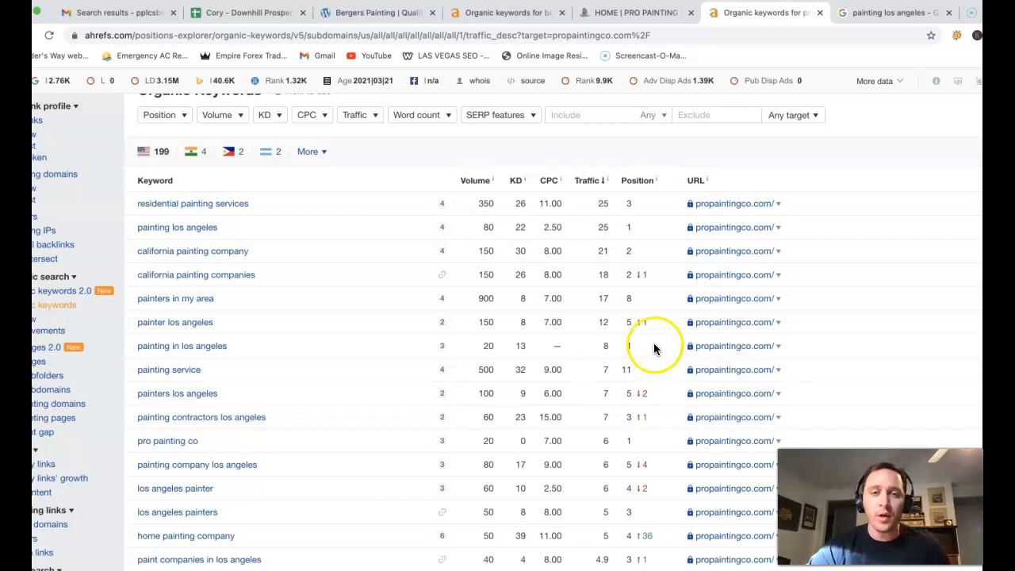
pyautogui.moveTo(520, 354)
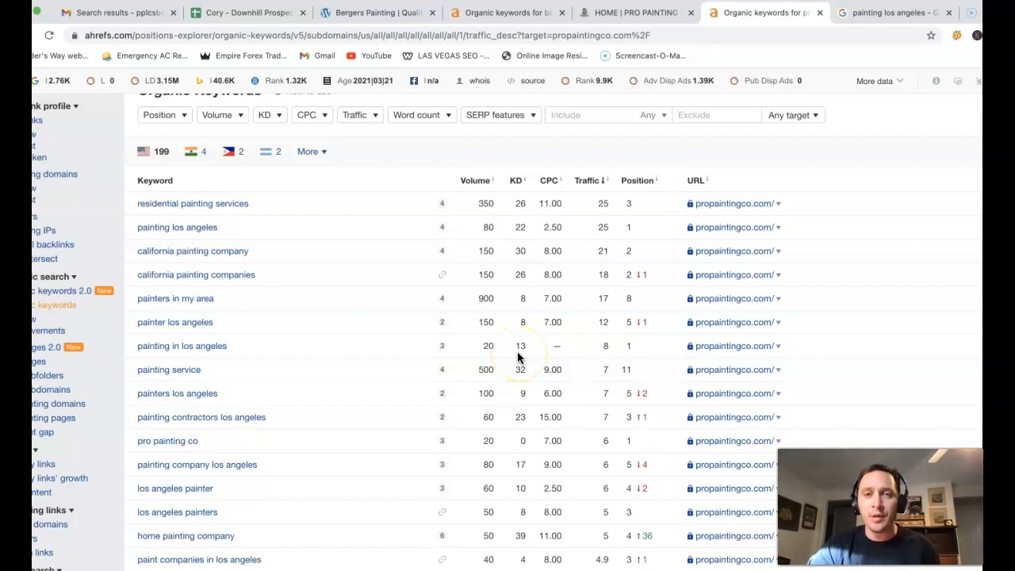
pyautogui.moveTo(518, 277)
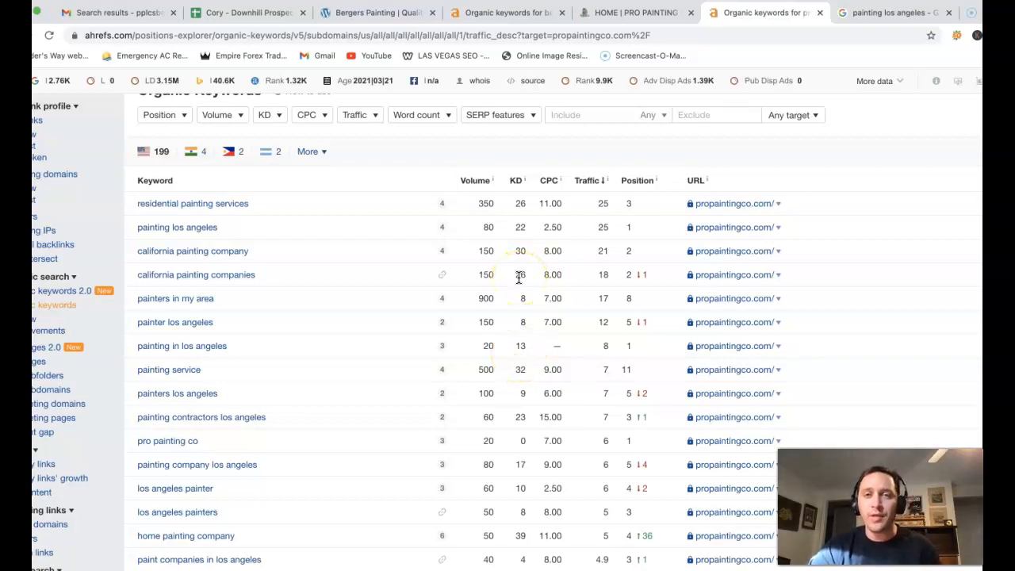
pyautogui.moveTo(520, 274)
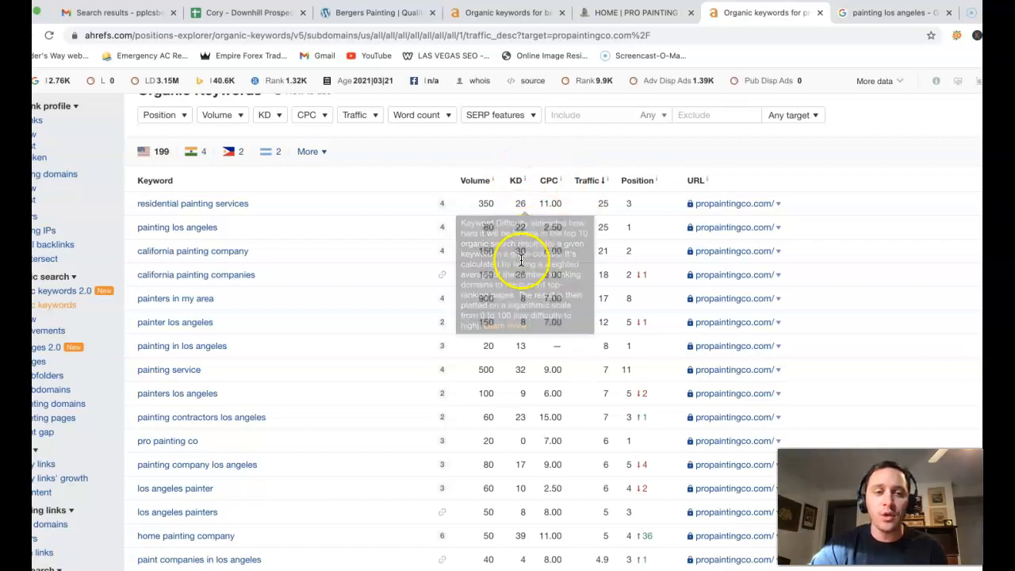
pyautogui.moveTo(384, 282)
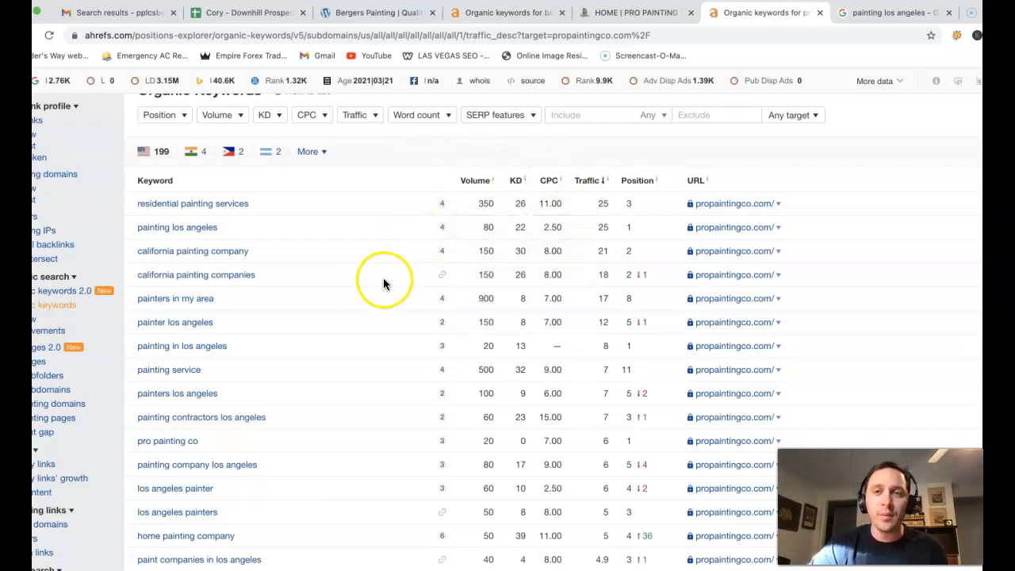
pyautogui.moveTo(171, 393)
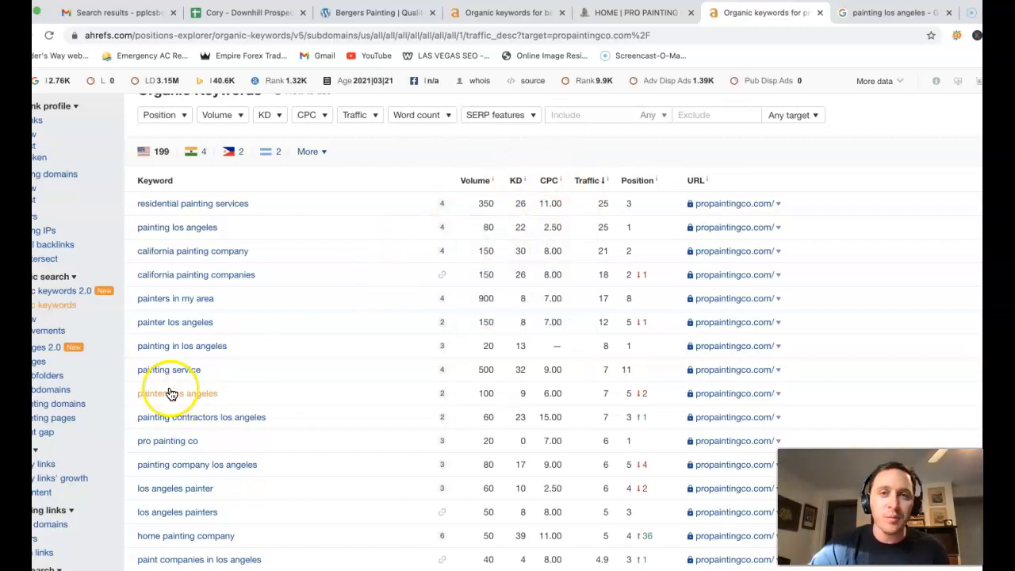